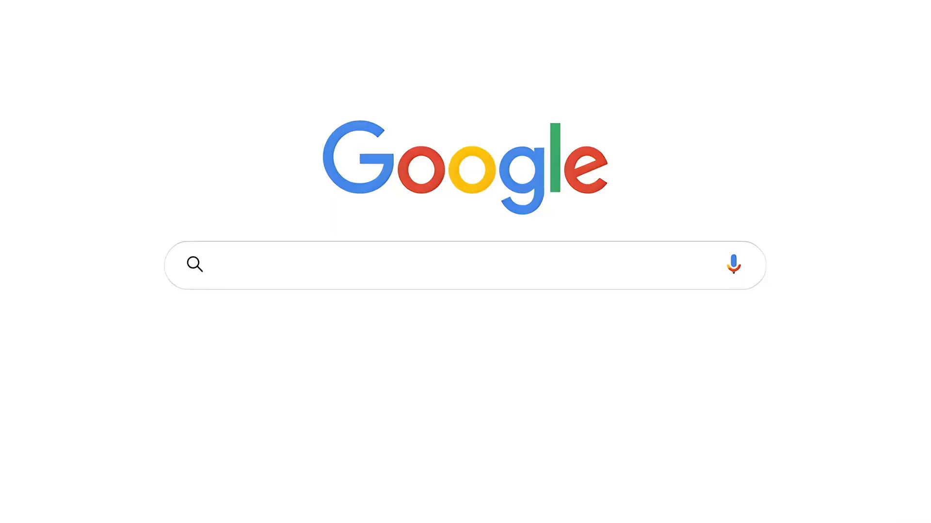
Search Google for SysTools VBA Password Recovery and reach the systoolsgroup.com page.
text(SysTools VBA Password Recovery So)
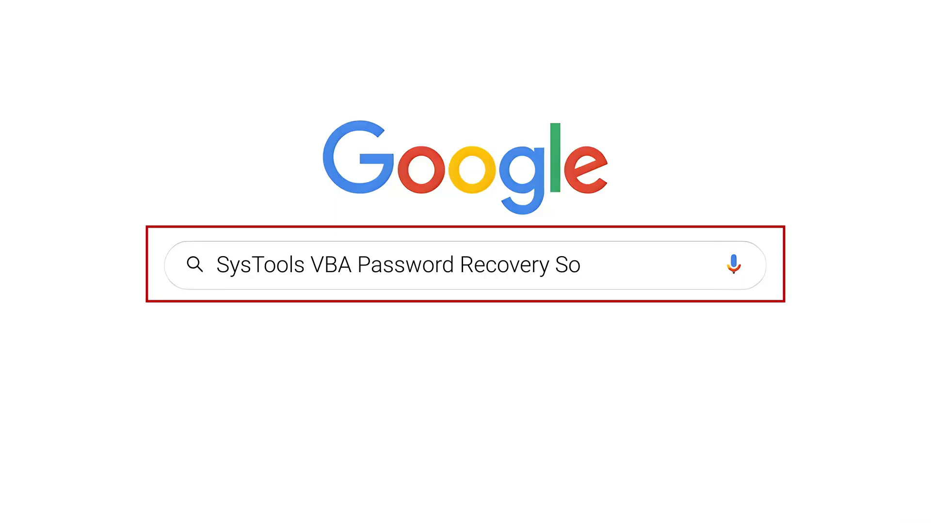
key(Enter)
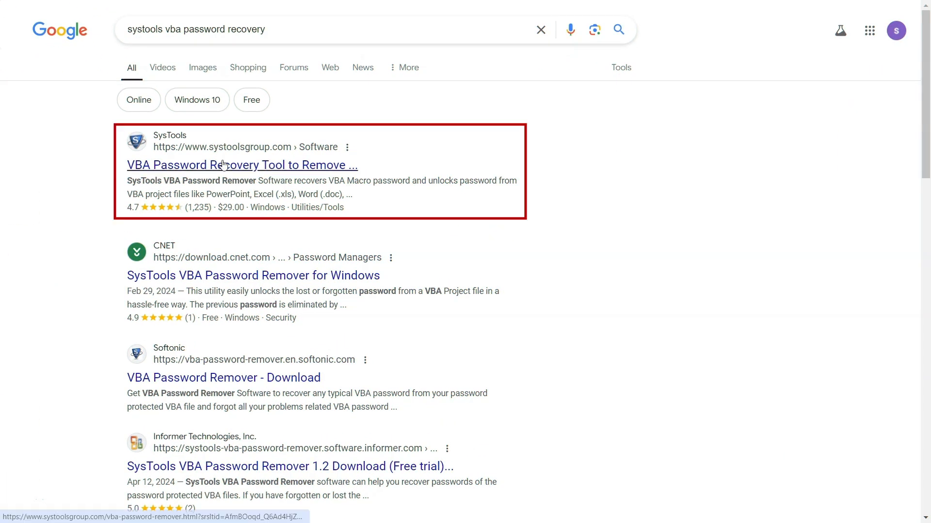
click(241, 165)
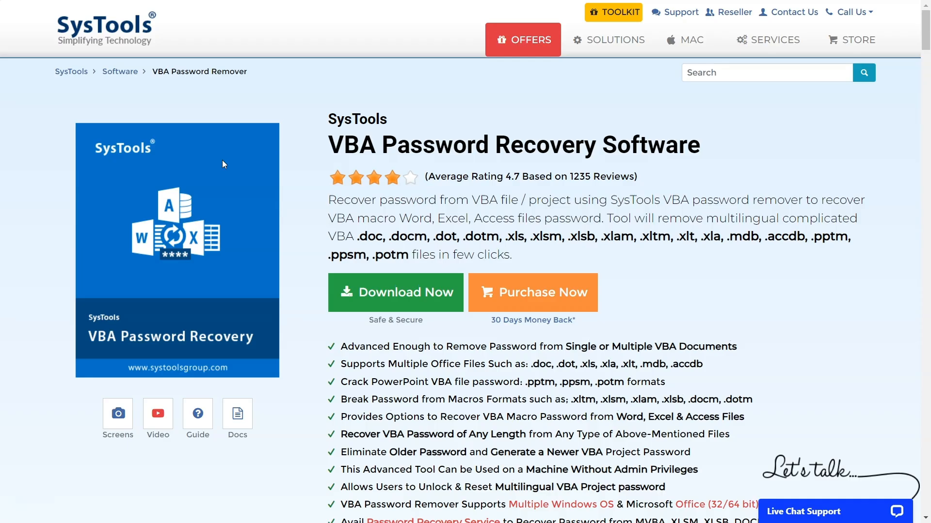
click(396, 292)
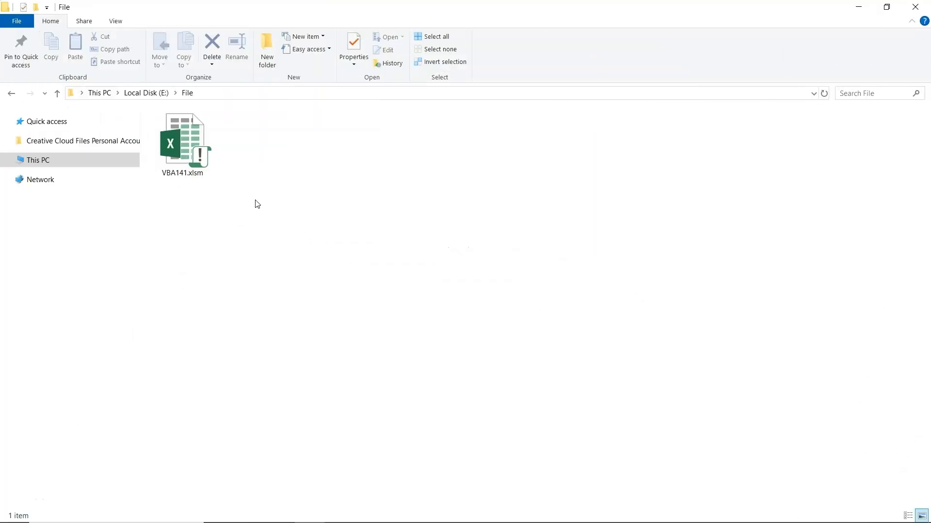
Open the VBA141.xlsm workbook in Excel from File Explorer.
click(183, 140)
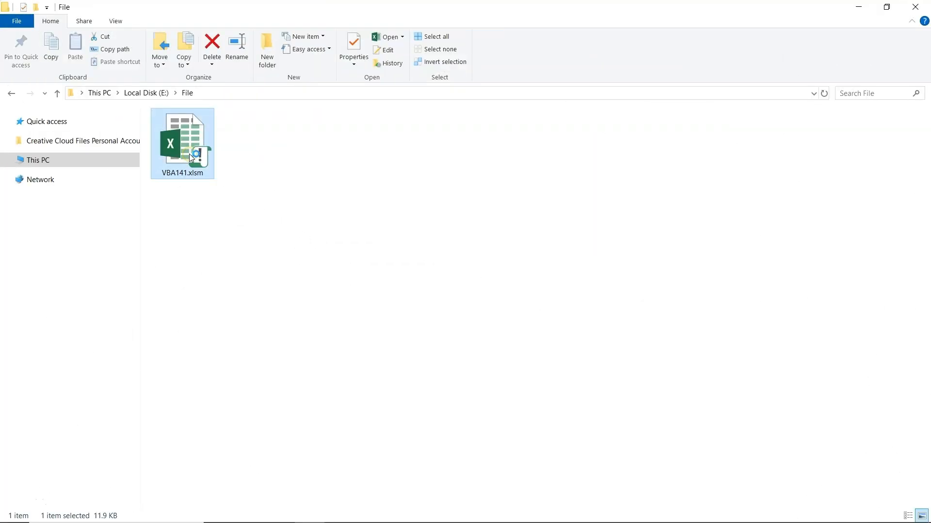
double_click(182, 138)
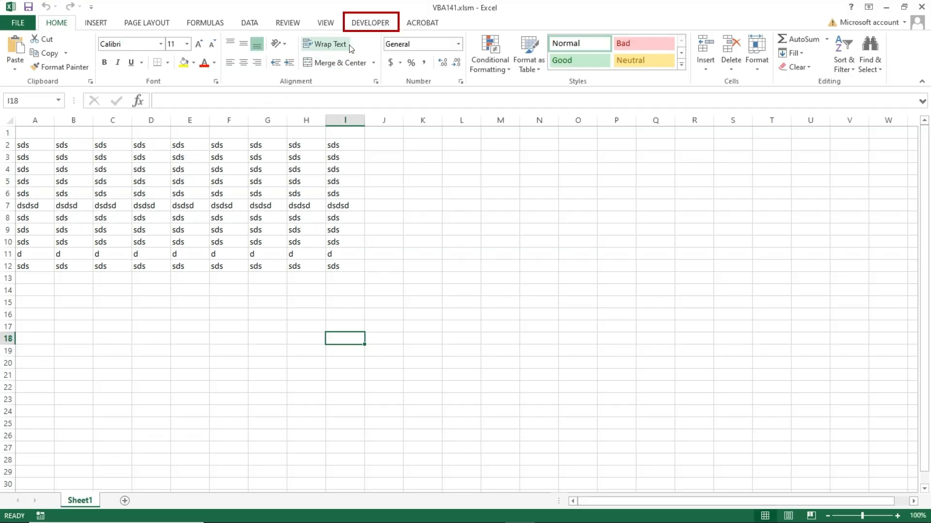
Launch the Visual Basic editor from Excel's Developer commands for VBA141.xlsm.
click(369, 22)
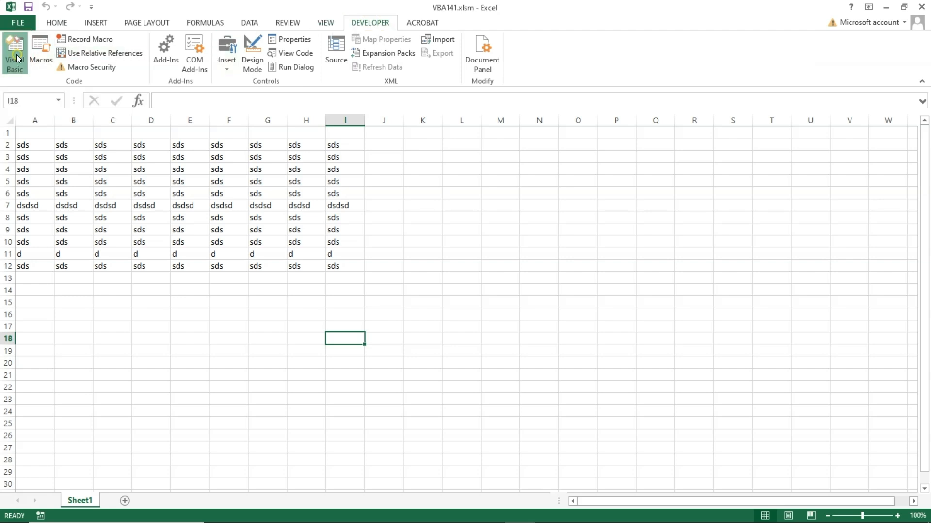
click(14, 52)
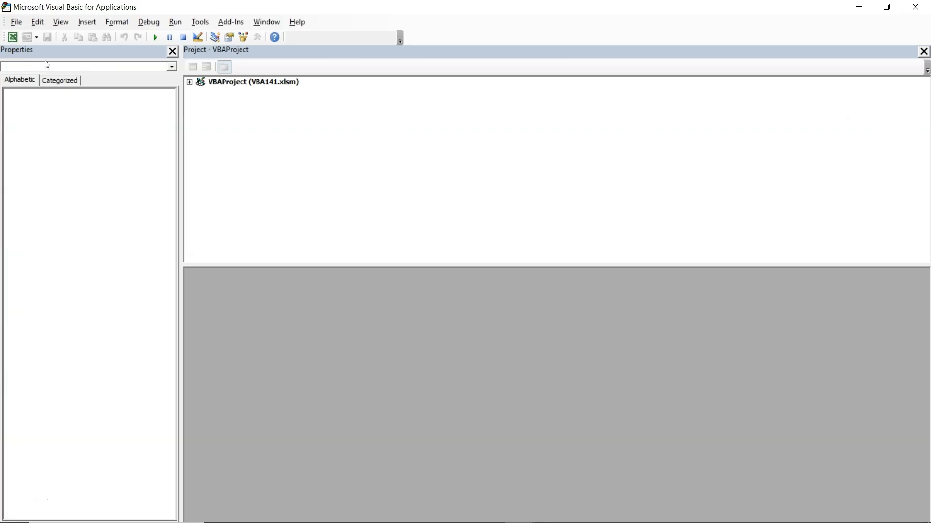
Expand VBAProject (VBA141.xlsm) and reach its password prompt's Password field.
click(252, 82)
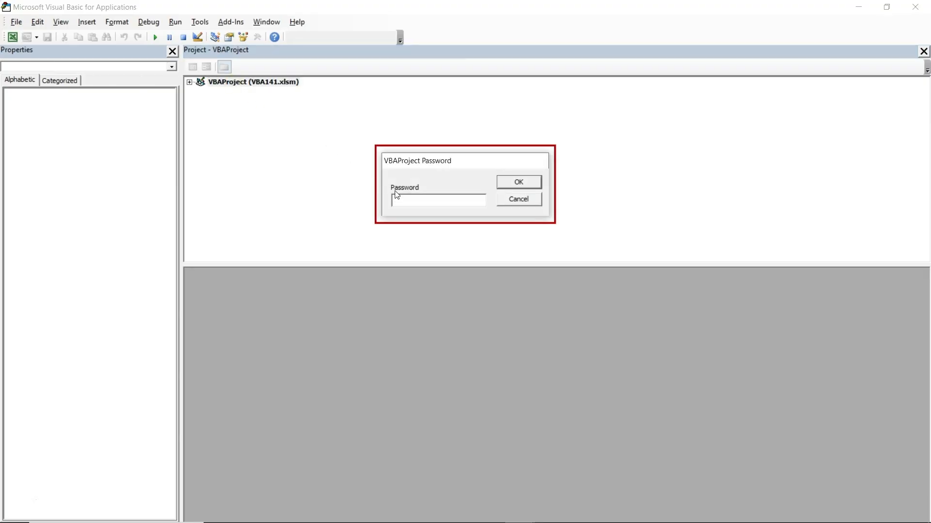
click(438, 199)
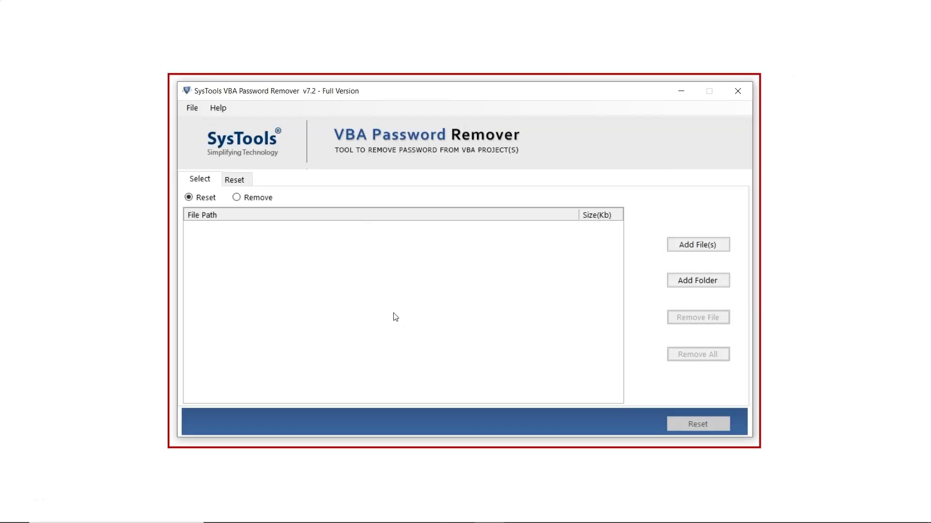
click(189, 197)
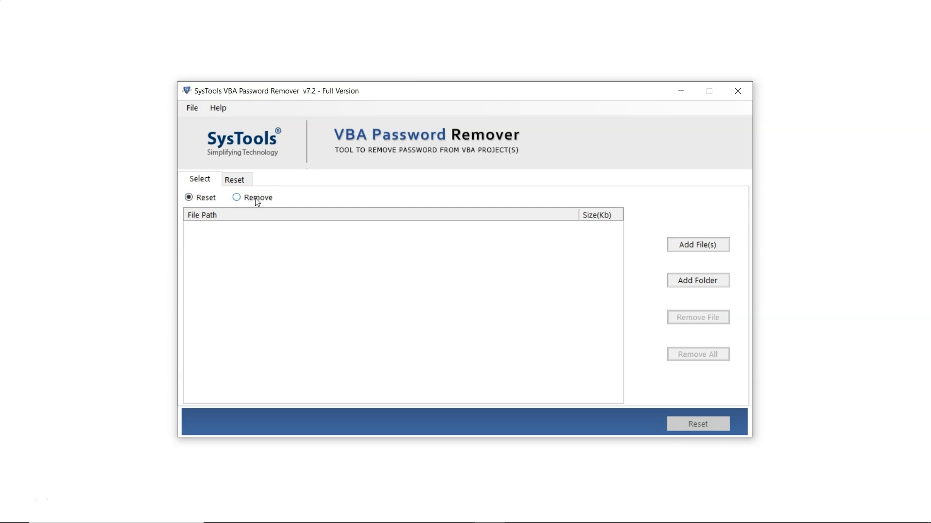
mouse_move(698, 244)
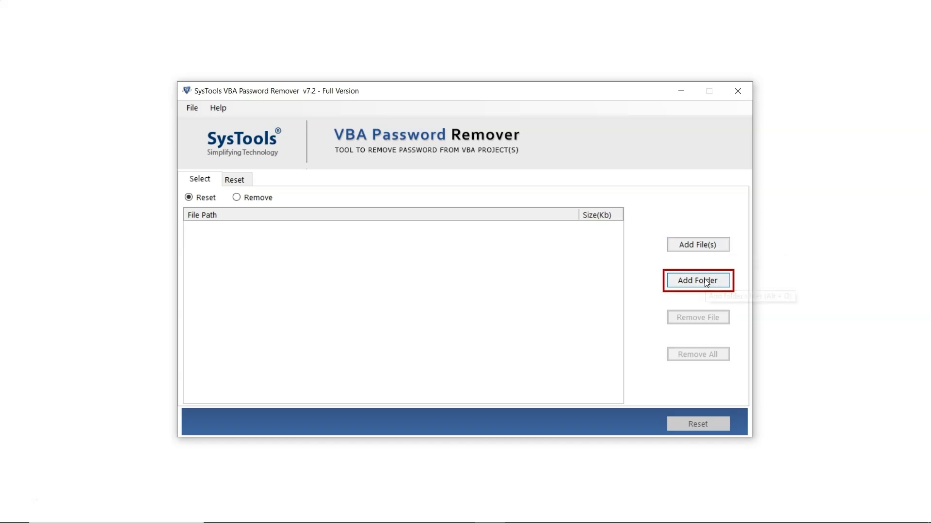
mouse_move(697, 280)
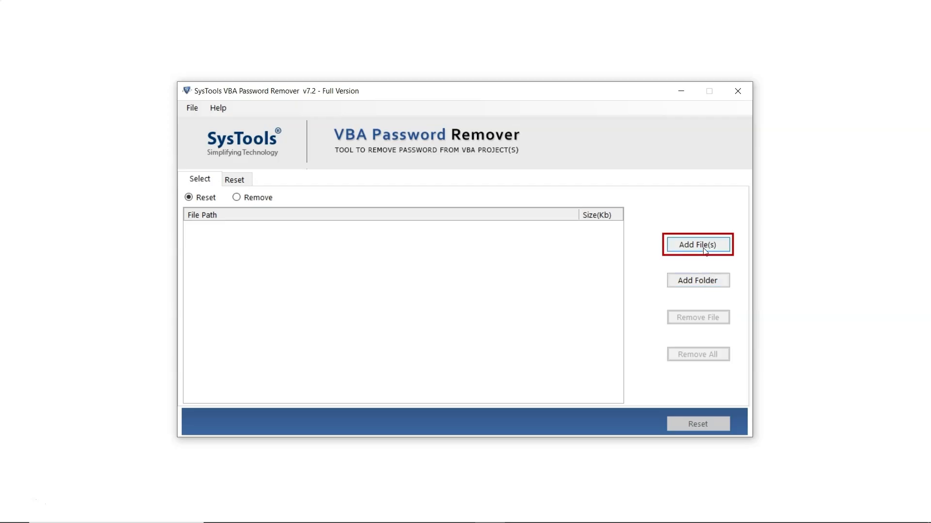
Add VBA141.xlsm from E:\File to the remover's file list via Add File(s).
click(697, 244)
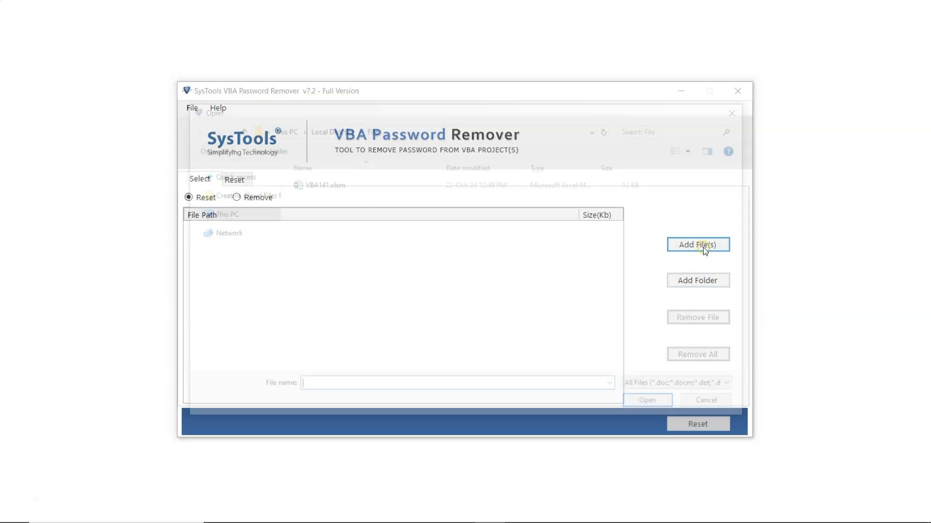
click(697, 245)
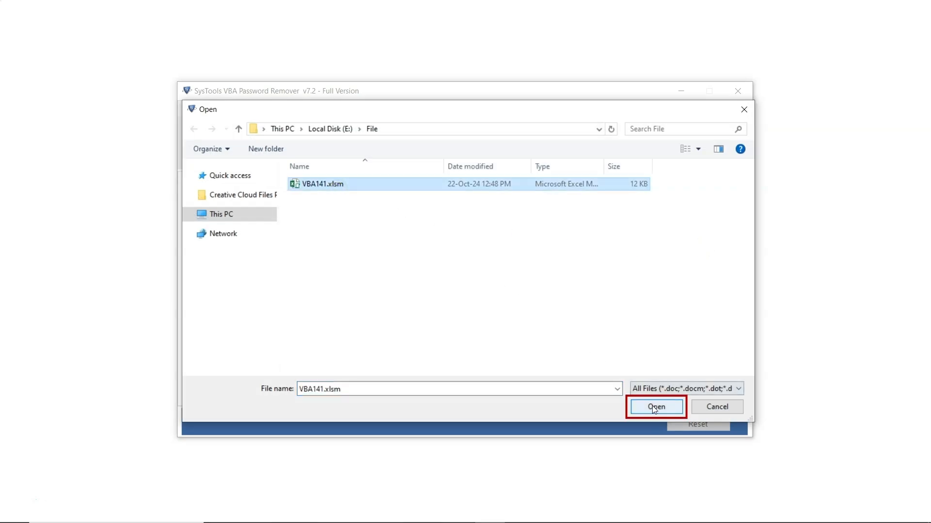
click(655, 406)
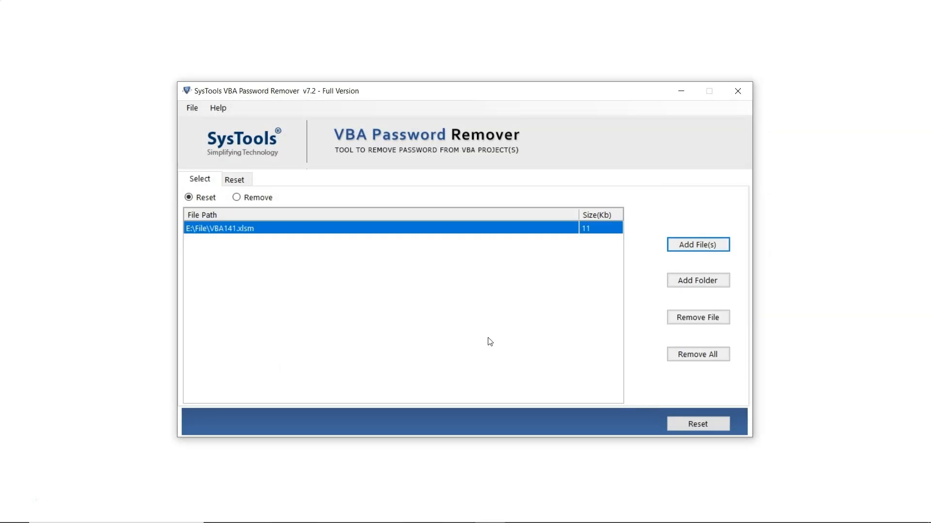
mouse_move(398, 226)
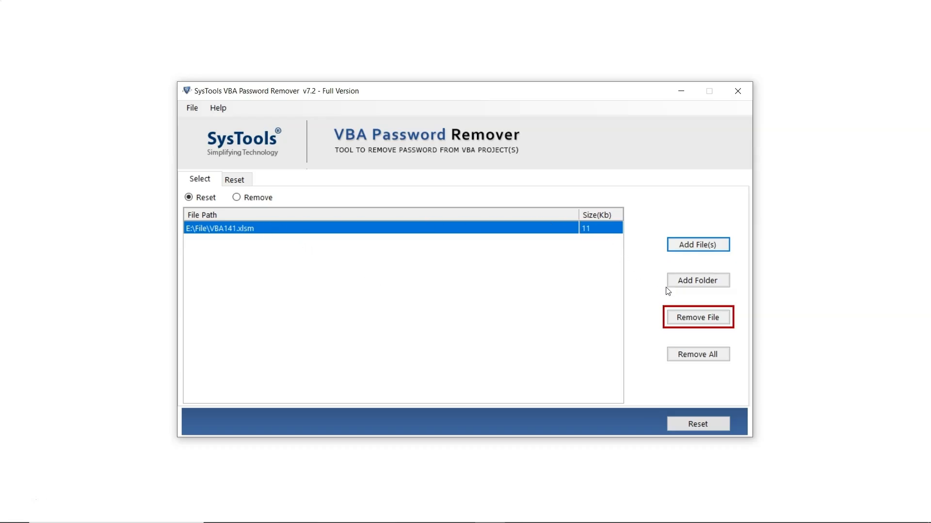
mouse_move(703, 321)
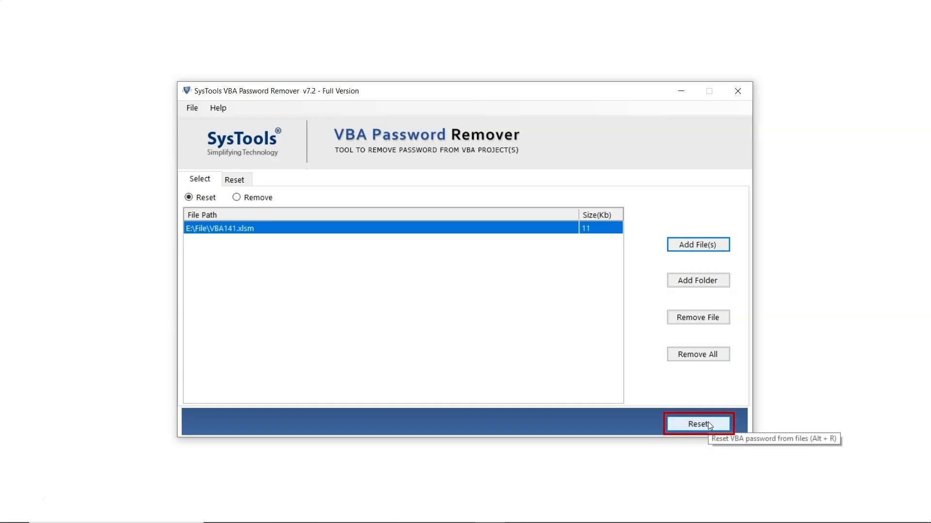
click(698, 423)
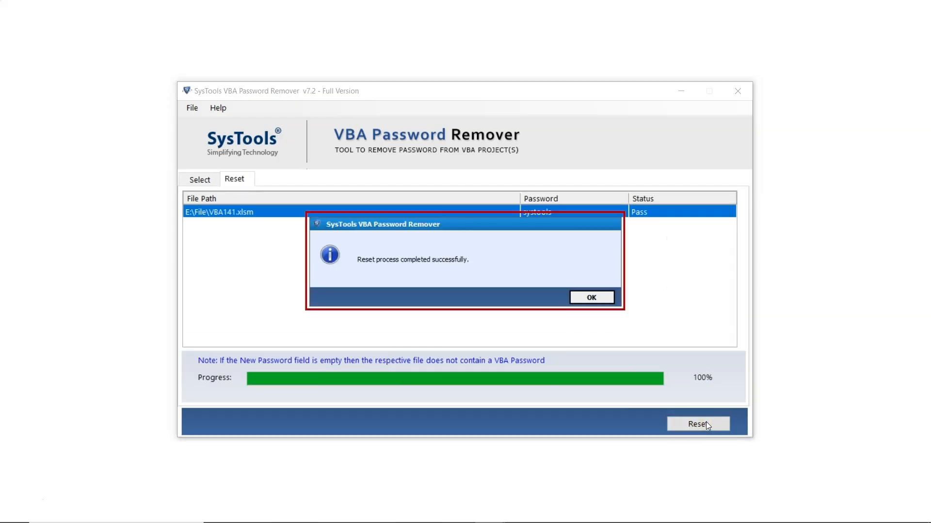
mouse_move(492, 272)
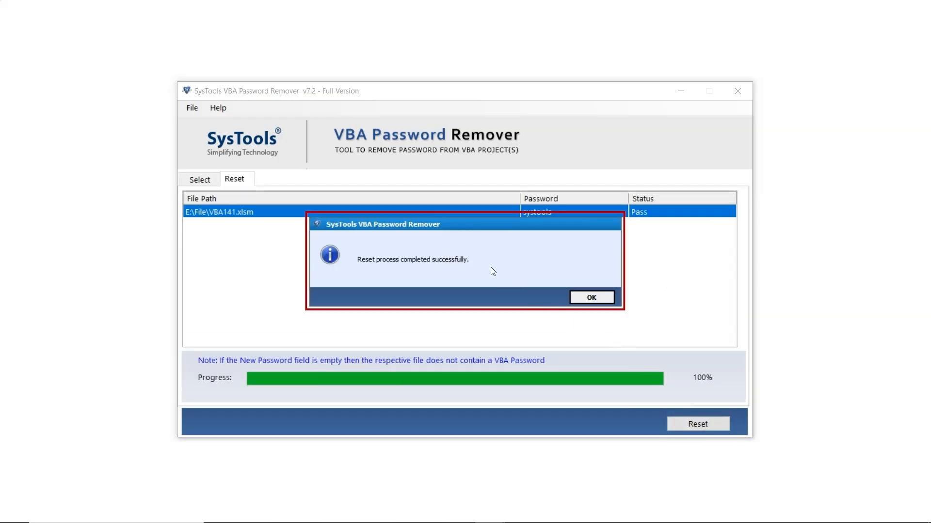
click(590, 298)
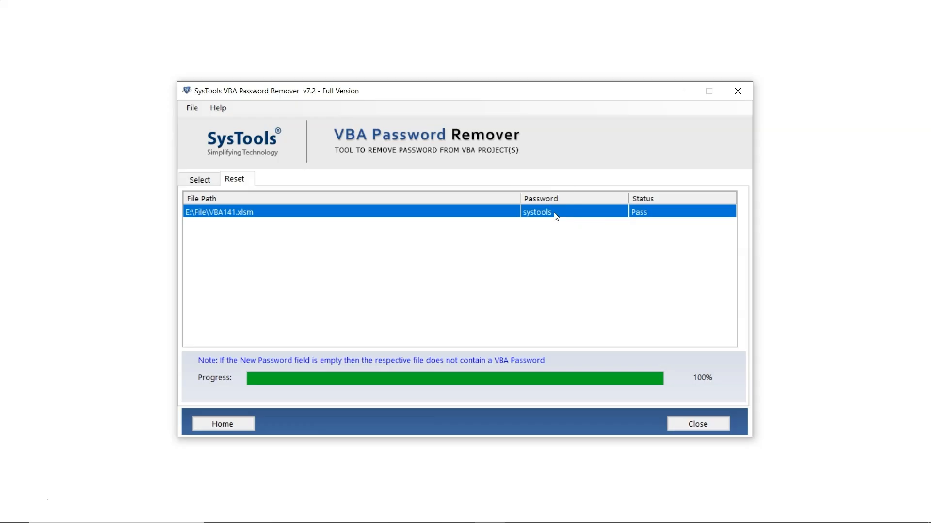
mouse_move(700, 401)
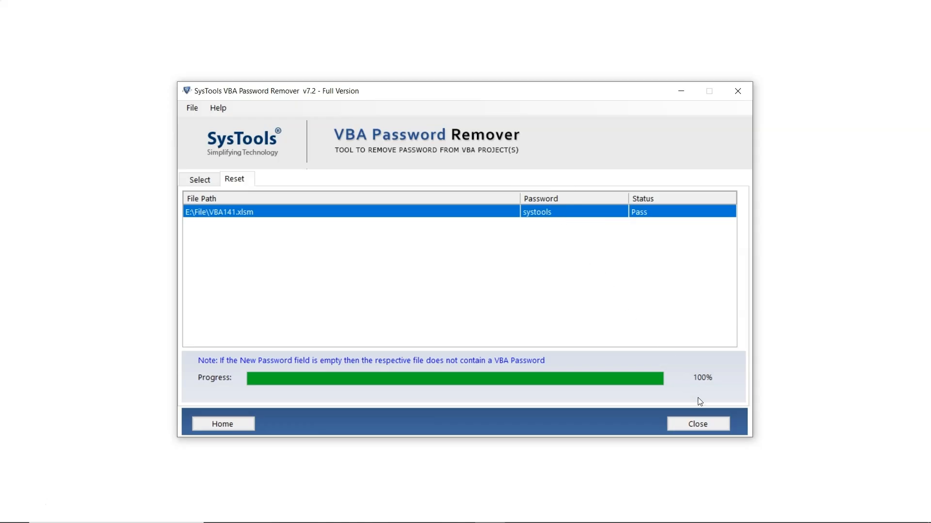
Close SysTools VBA Password Remover, confirming with Yes.
click(697, 423)
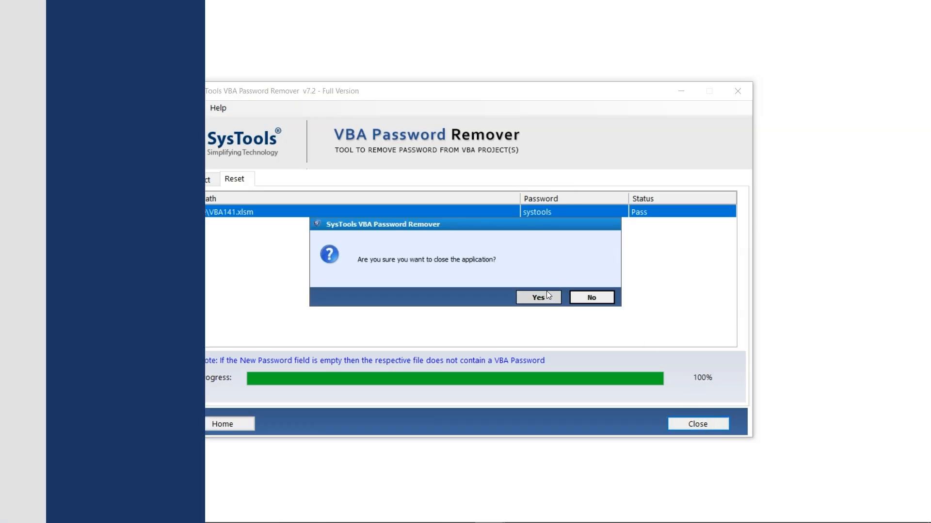
click(537, 297)
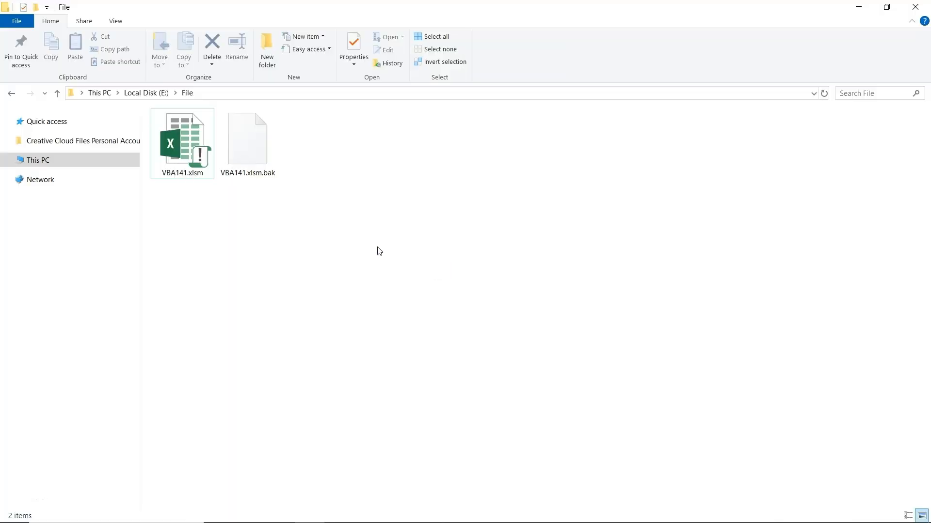
Reopen the reset VBA141.xlsm workbook from the folder holding its .bak backup.
click(247, 140)
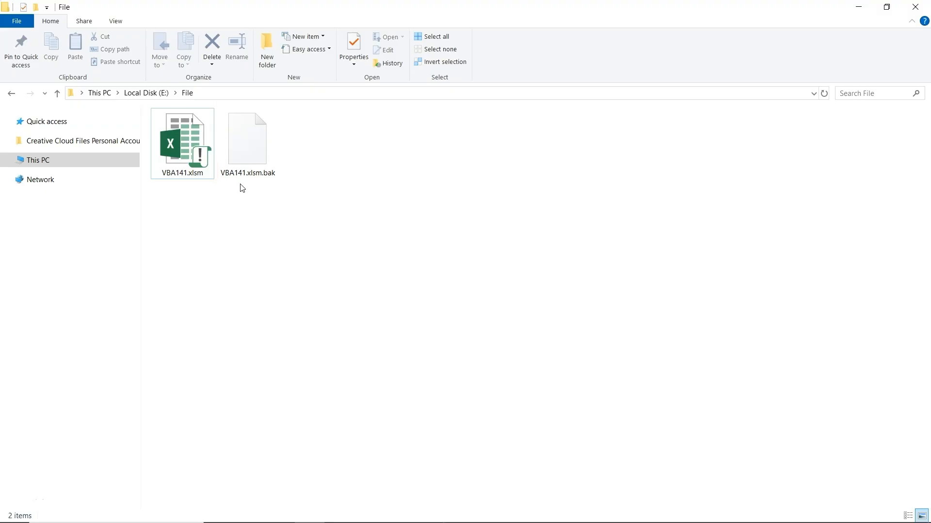
double_click(183, 142)
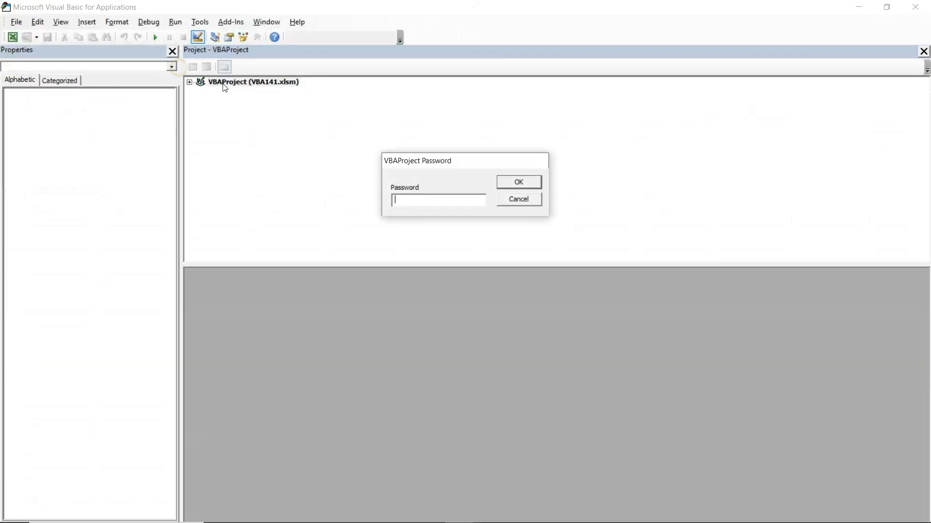
Unlock the project with the new password and view Sheet1 and ThisWorkbook under its expanded folders.
text(****)
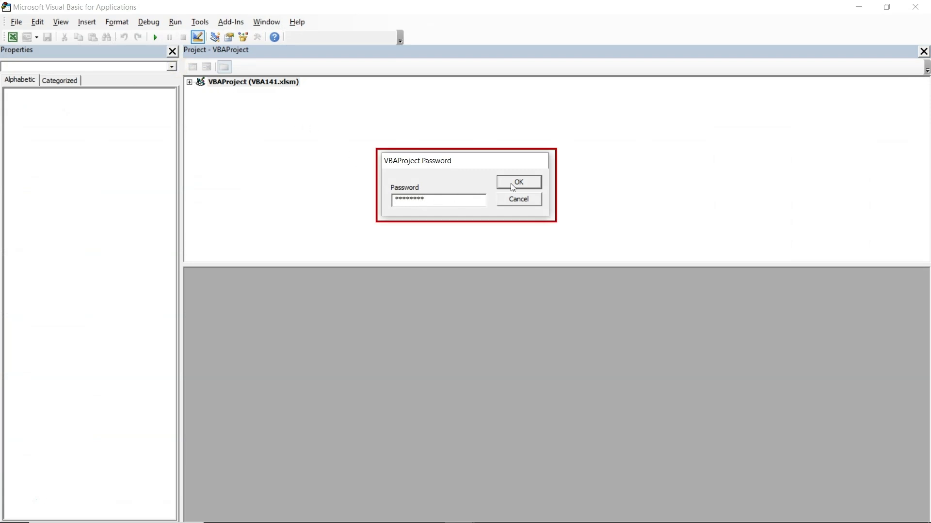
click(518, 181)
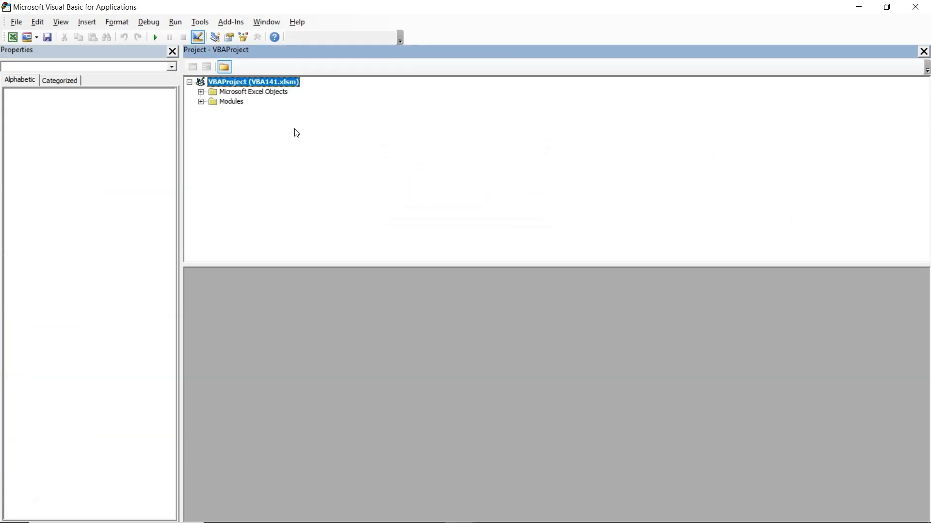
click(202, 92)
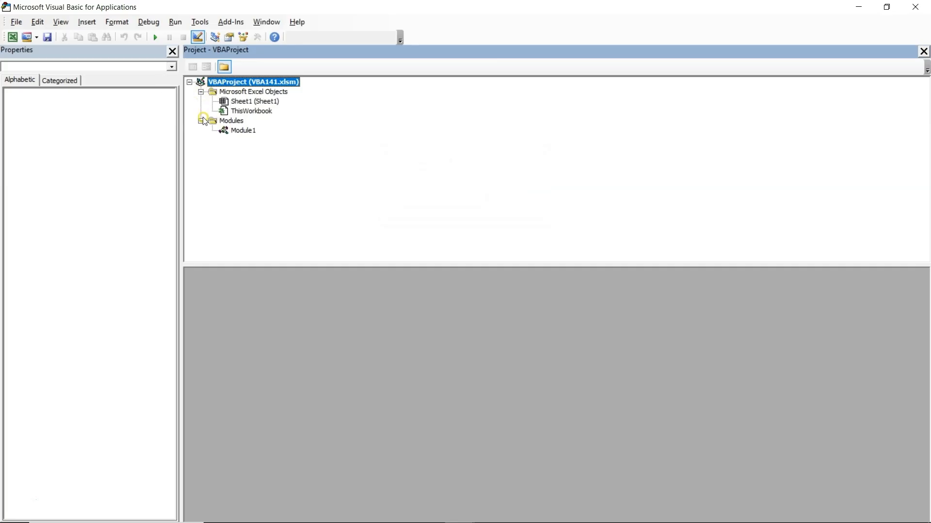
click(255, 100)
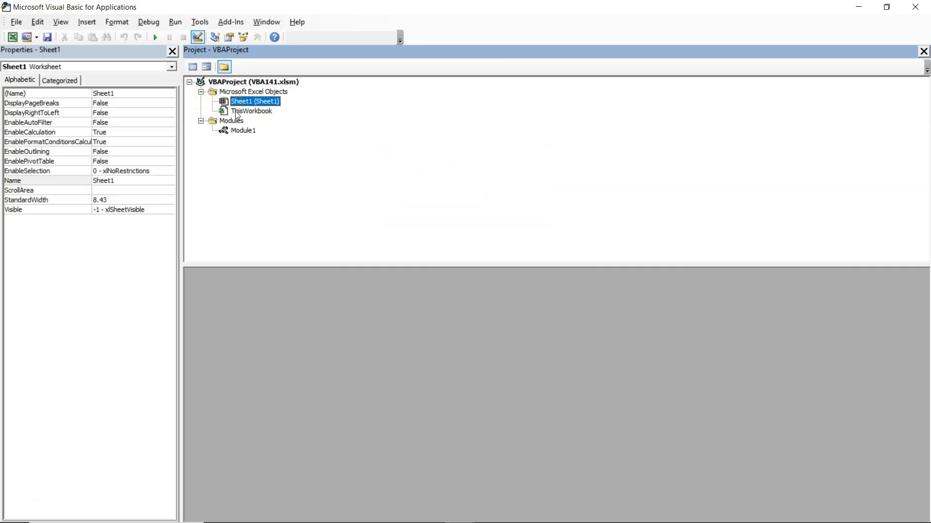
click(252, 111)
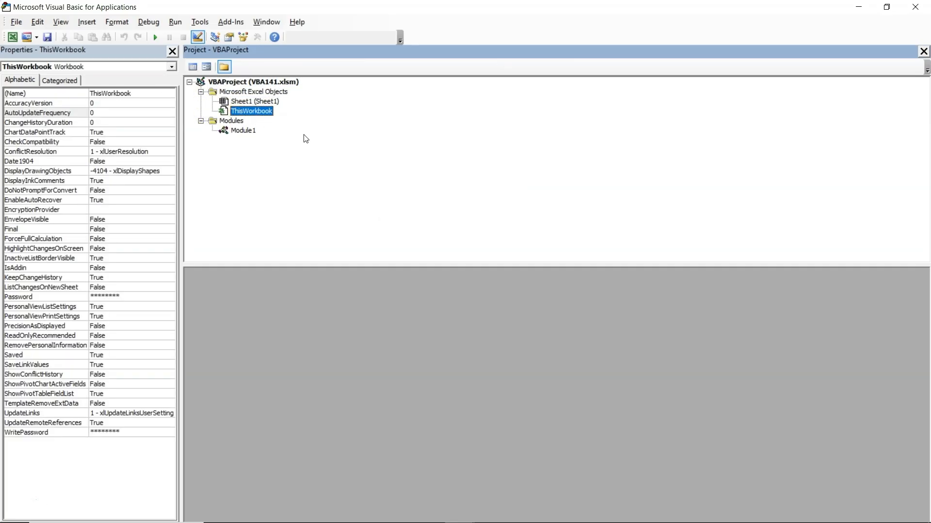
mouse_move(324, 145)
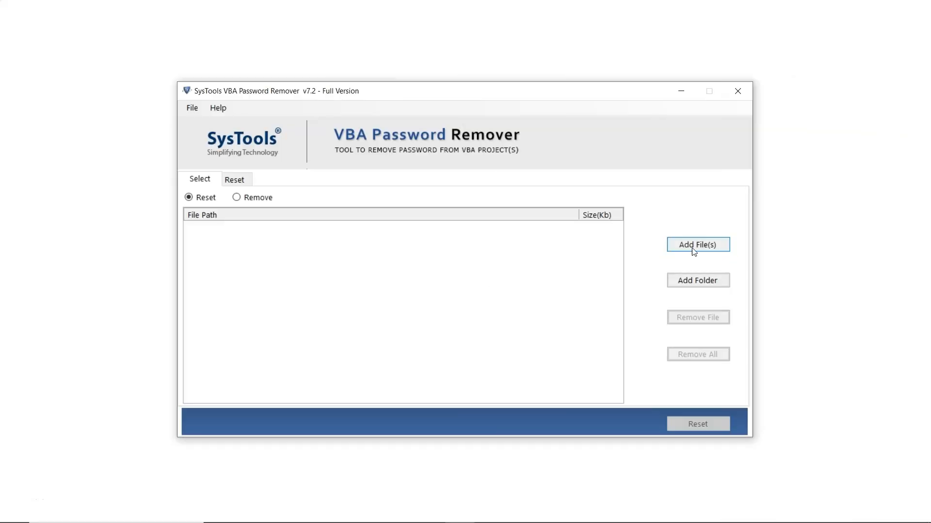
Add VBA141.xlsm to the remover's file list again via Add File(s).
click(697, 245)
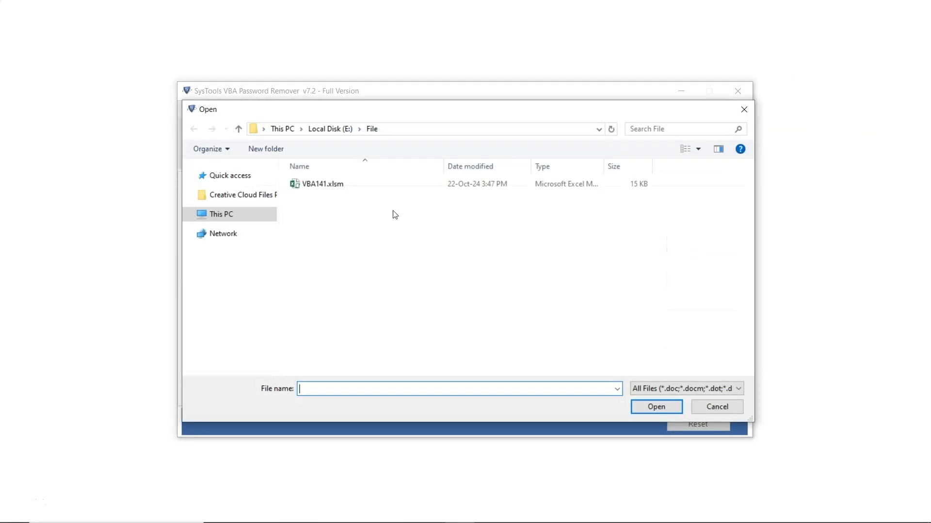
click(324, 184)
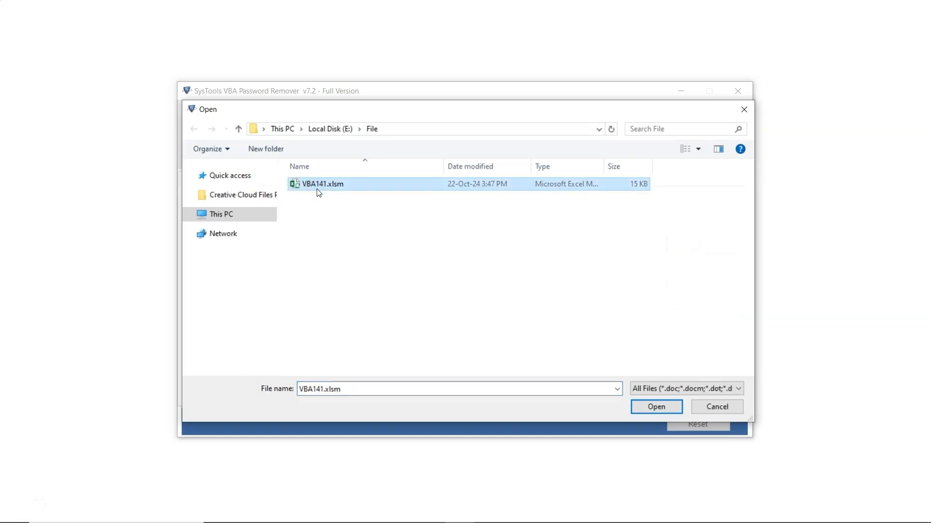
click(657, 406)
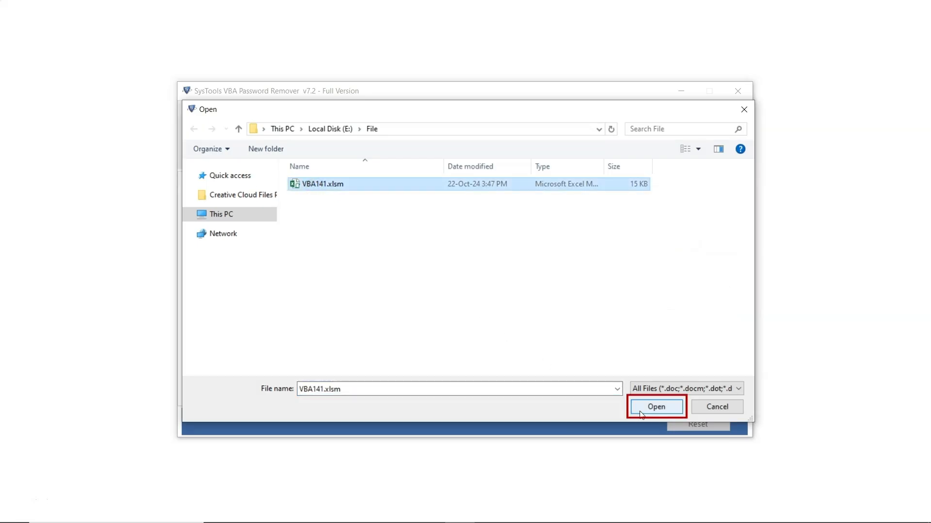
click(656, 406)
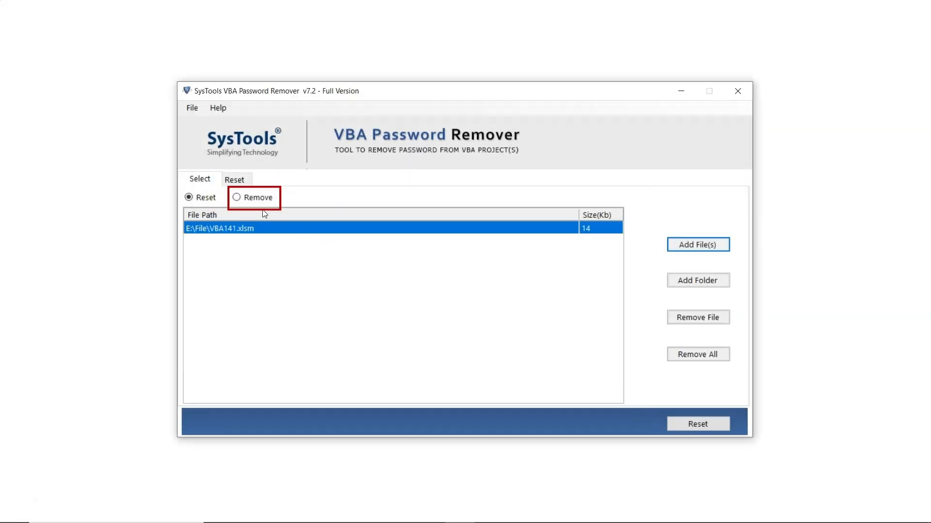
Switch to Remove mode and strip VBA141.xlsm's password, acknowledging the Password Removed message.
click(237, 197)
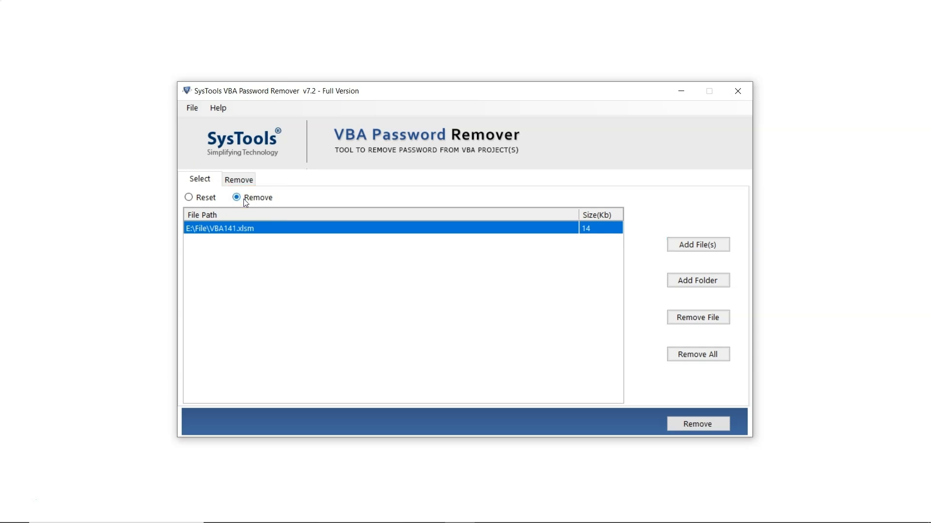
click(698, 424)
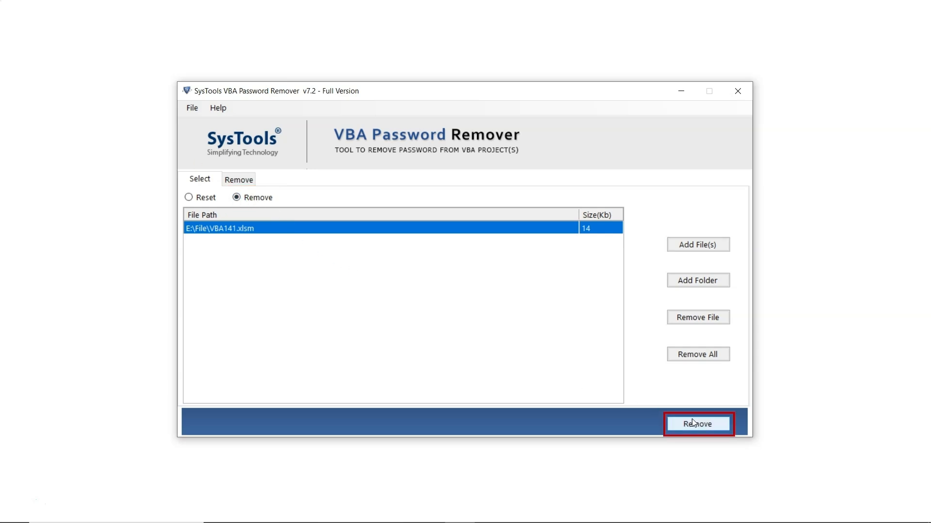
click(697, 424)
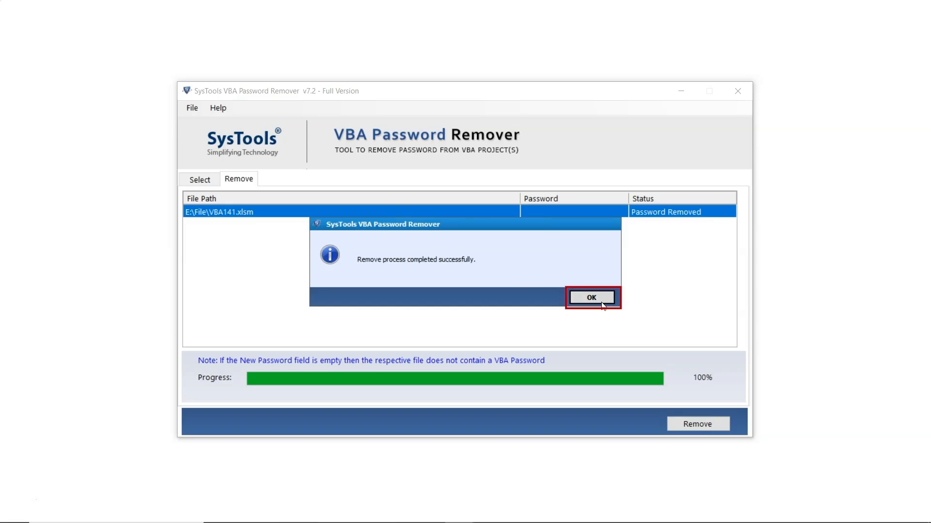
click(590, 298)
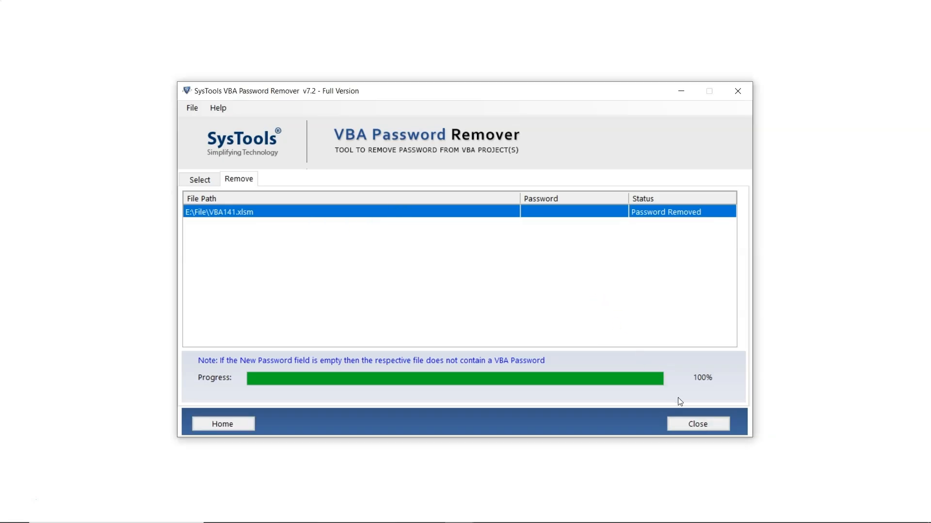
Close SysTools VBA Password Remover, confirming with Yes.
click(697, 423)
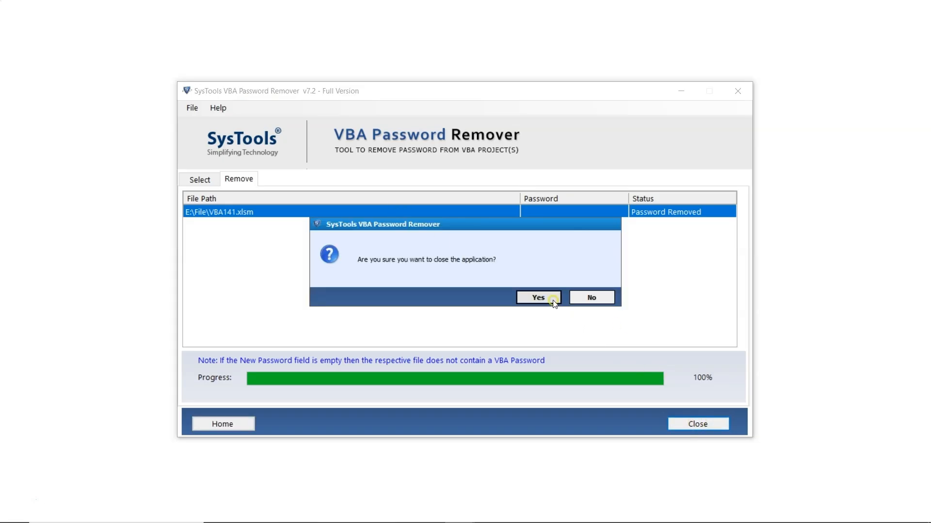
click(537, 298)
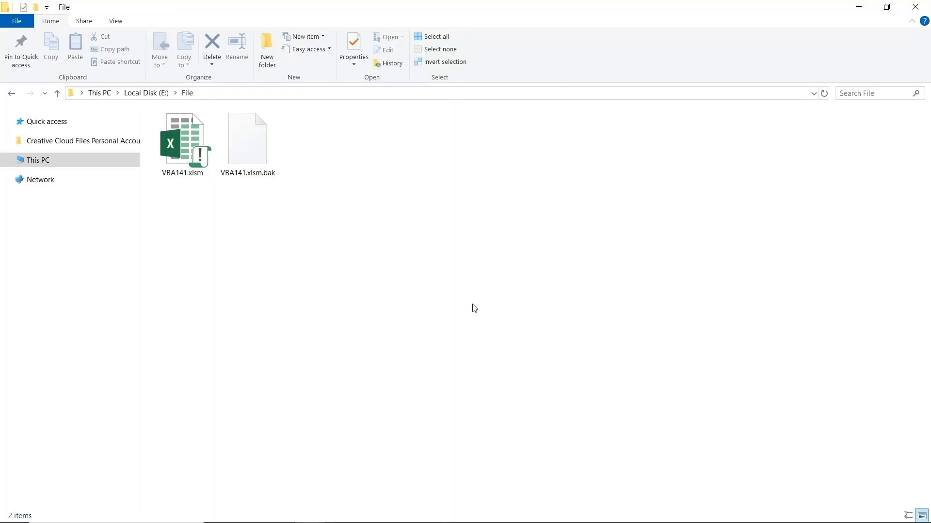
Open VBA141.xlsm in Excel and launch its VBA editor, continuing past the invalid-key warning.
click(183, 143)
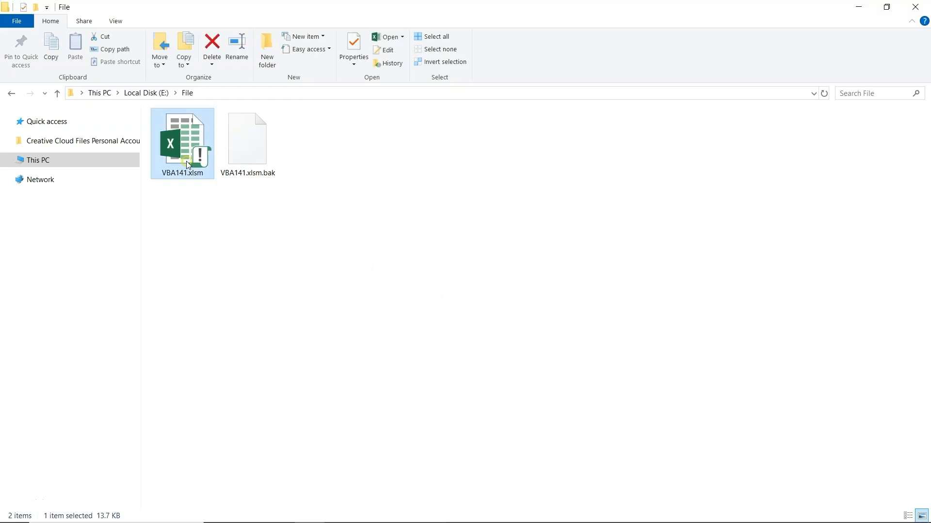
double_click(182, 142)
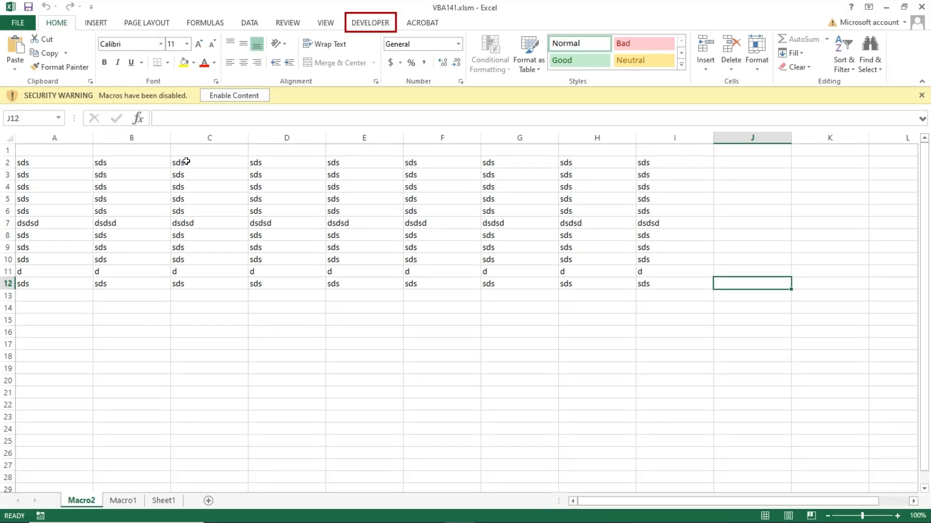
click(369, 22)
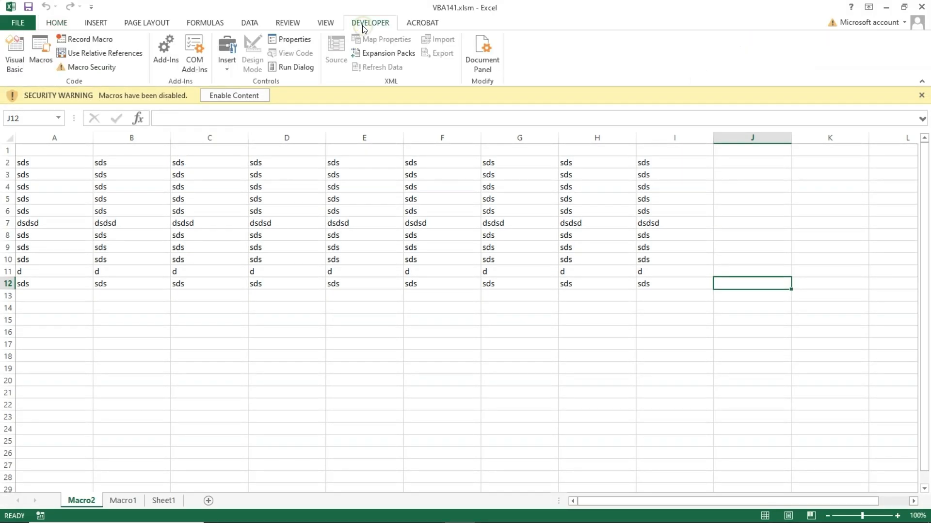
mouse_move(14, 53)
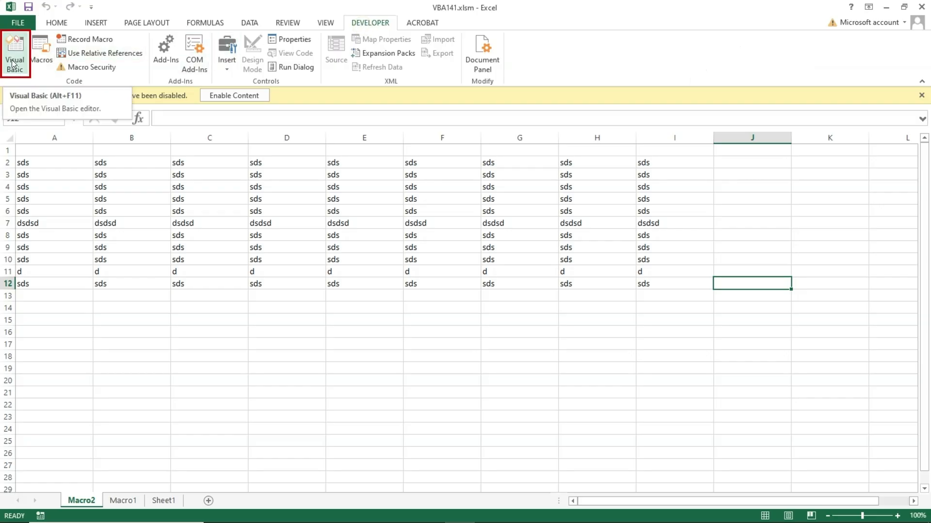
click(13, 52)
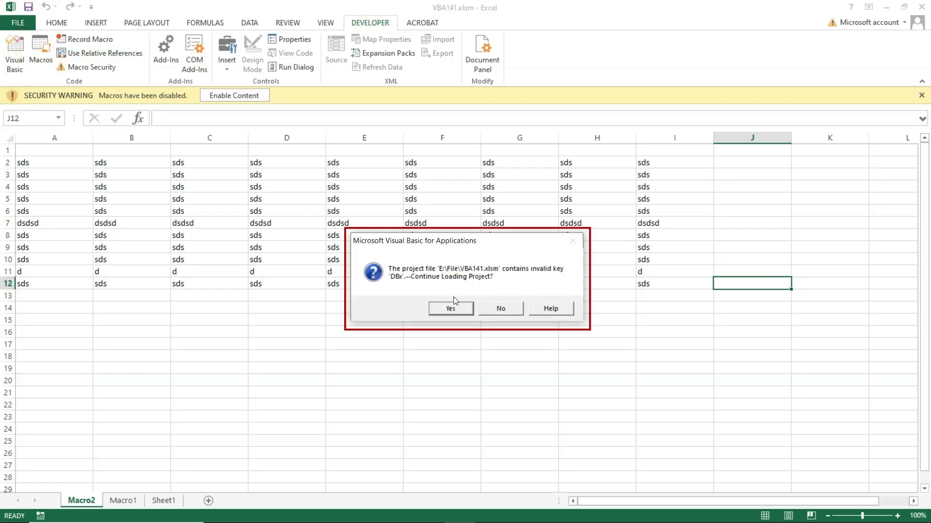
click(450, 308)
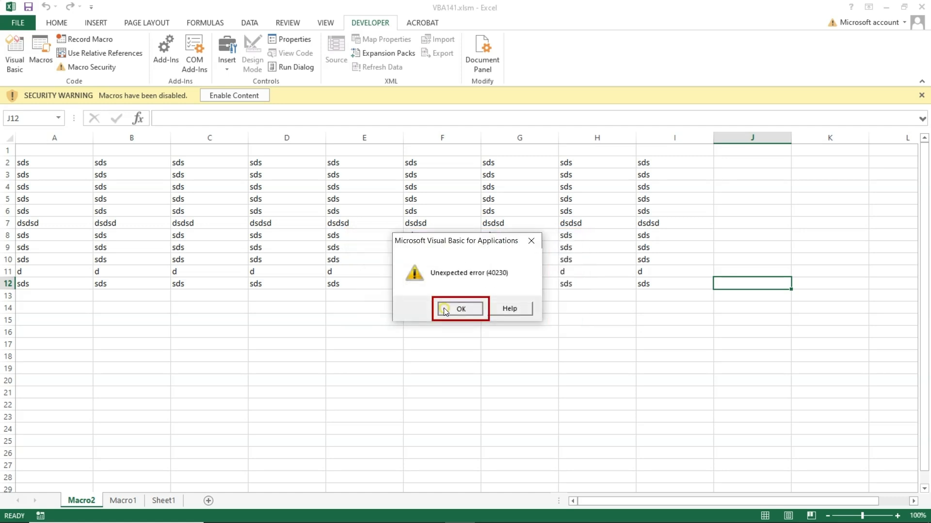
Expand VBAProject (VBA141.xlsm) without a password and show ThisWorkbook's properties.
click(459, 308)
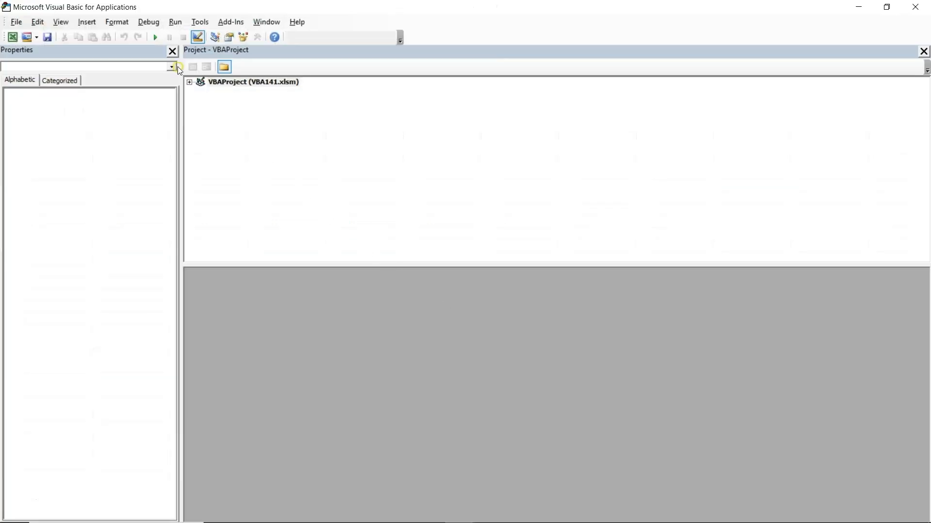
click(189, 82)
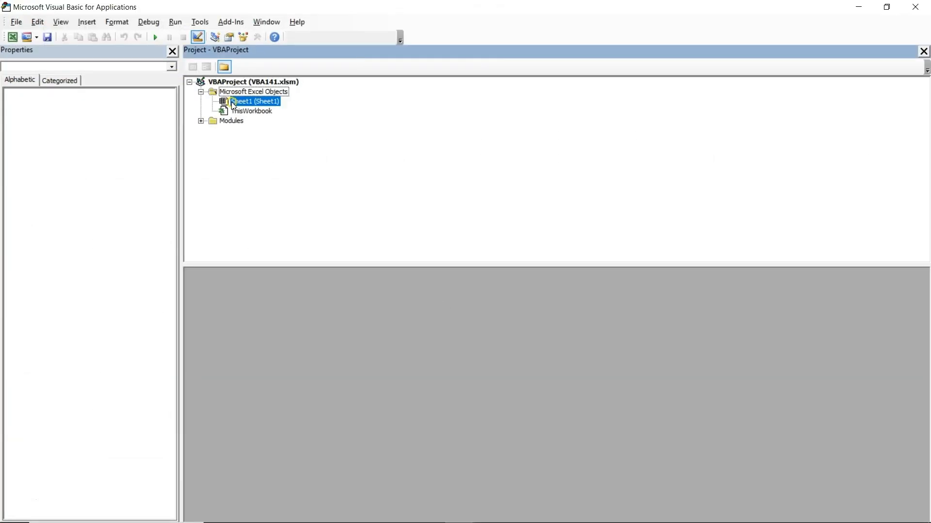
click(252, 111)
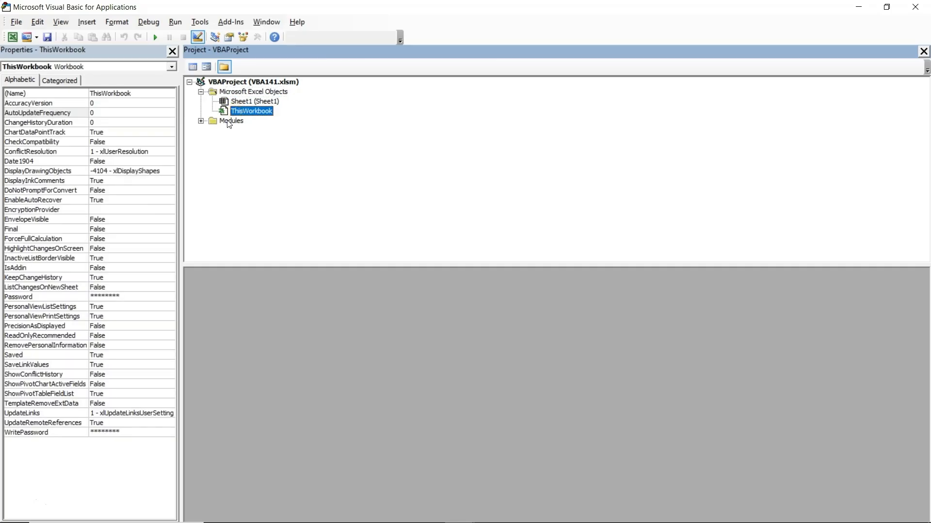